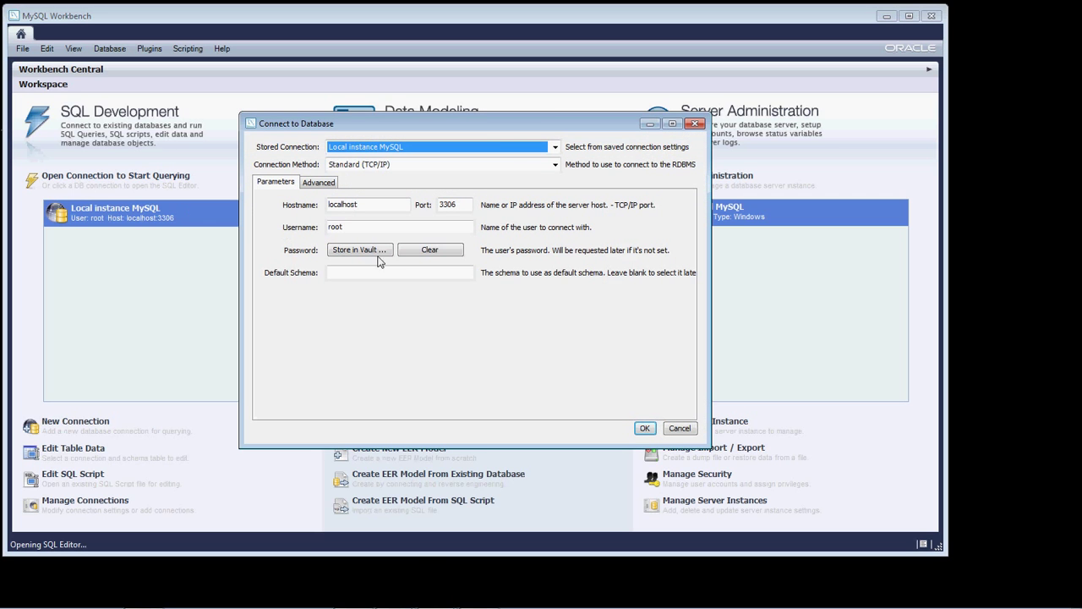
mouse_move(367, 311)
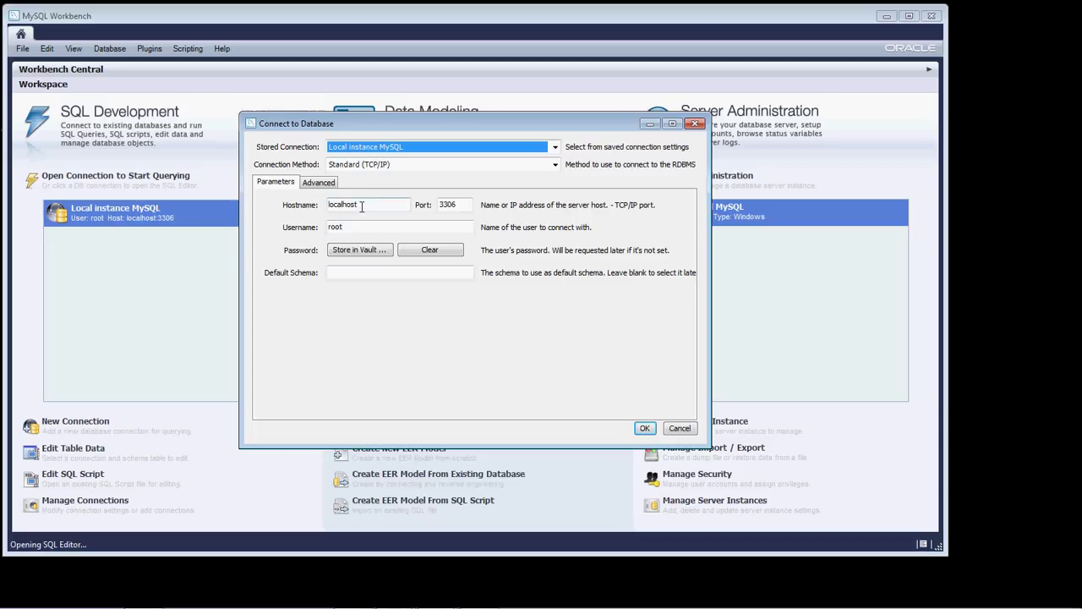
mouse_move(433, 227)
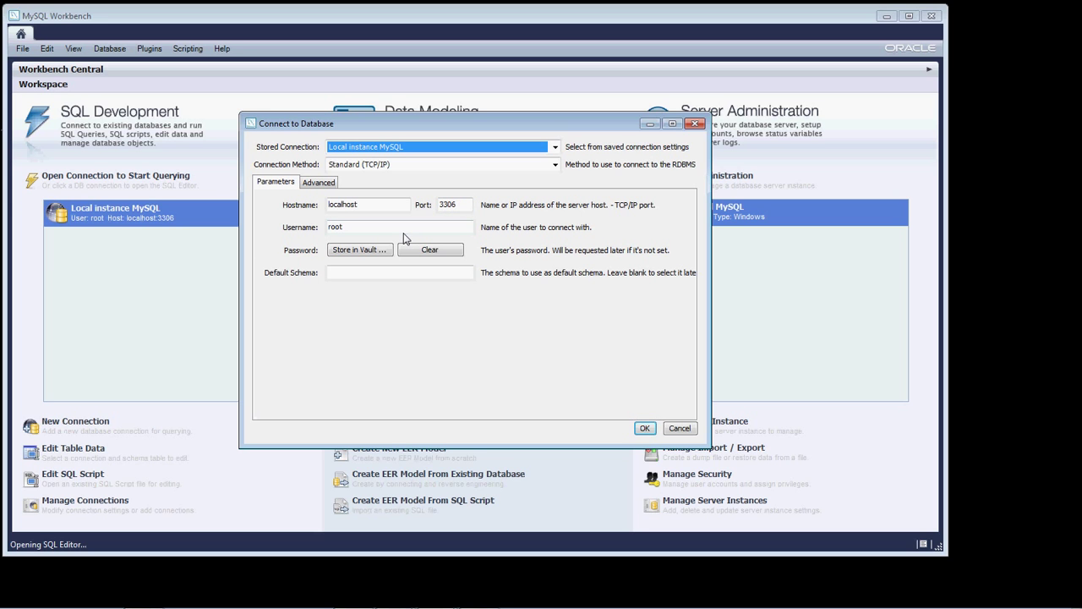
mouse_move(390, 239)
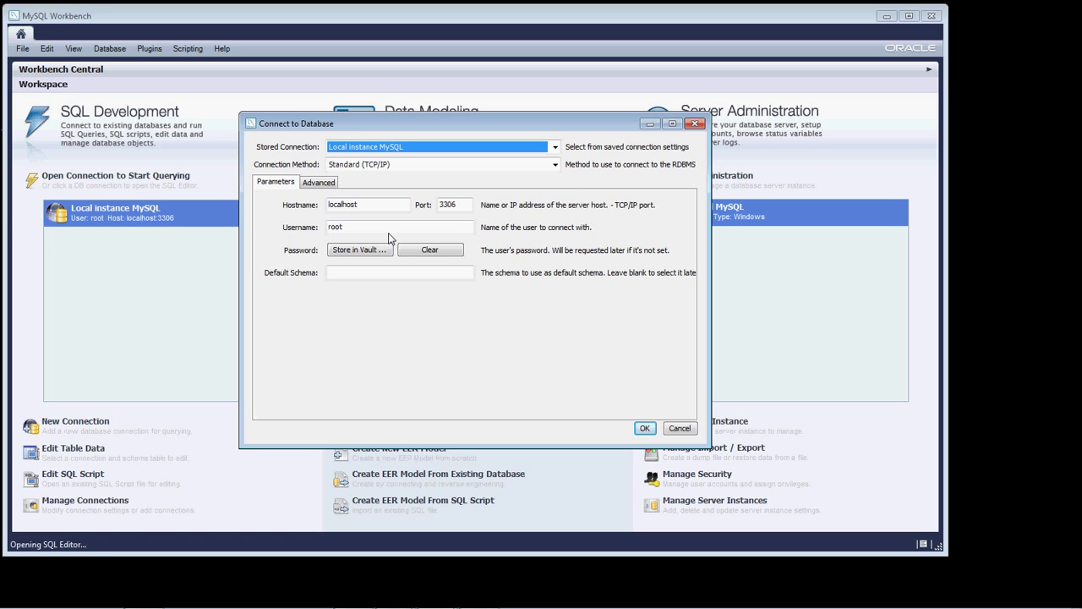
Keep Local instance MySQL (localhost:3306, root) and confirm the connection settings.
left_click(368, 205)
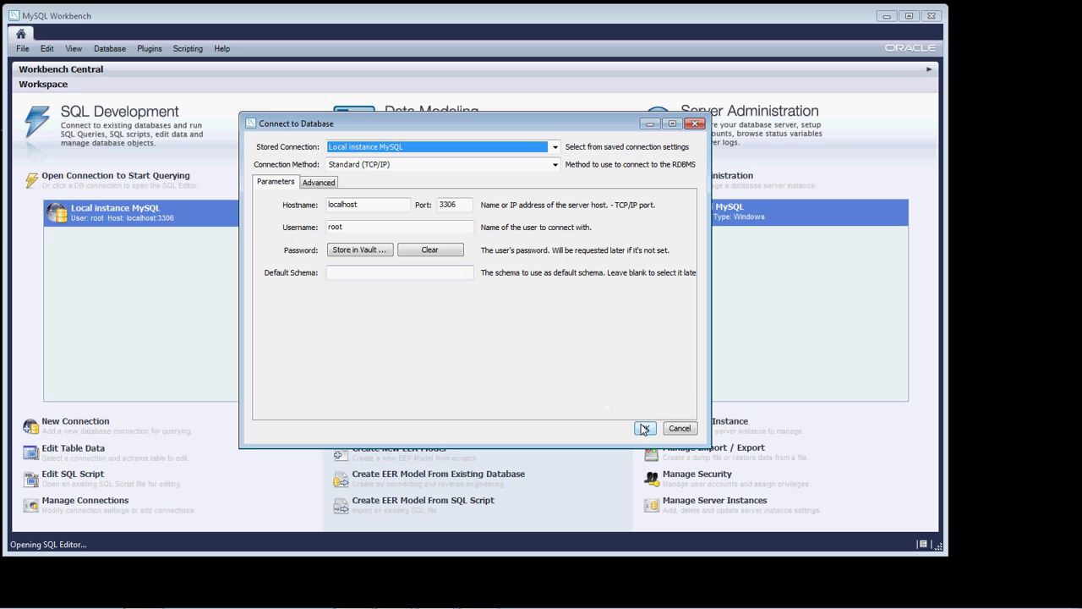
left_click(644, 428)
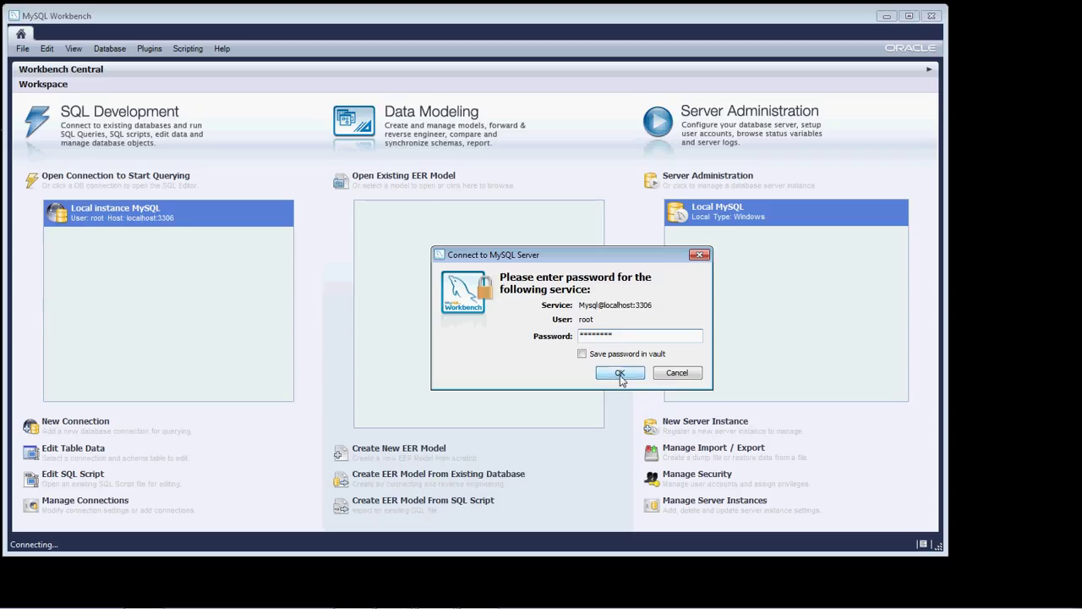
Submit the root password to open the SQL Editor for the local connection.
left_click(620, 373)
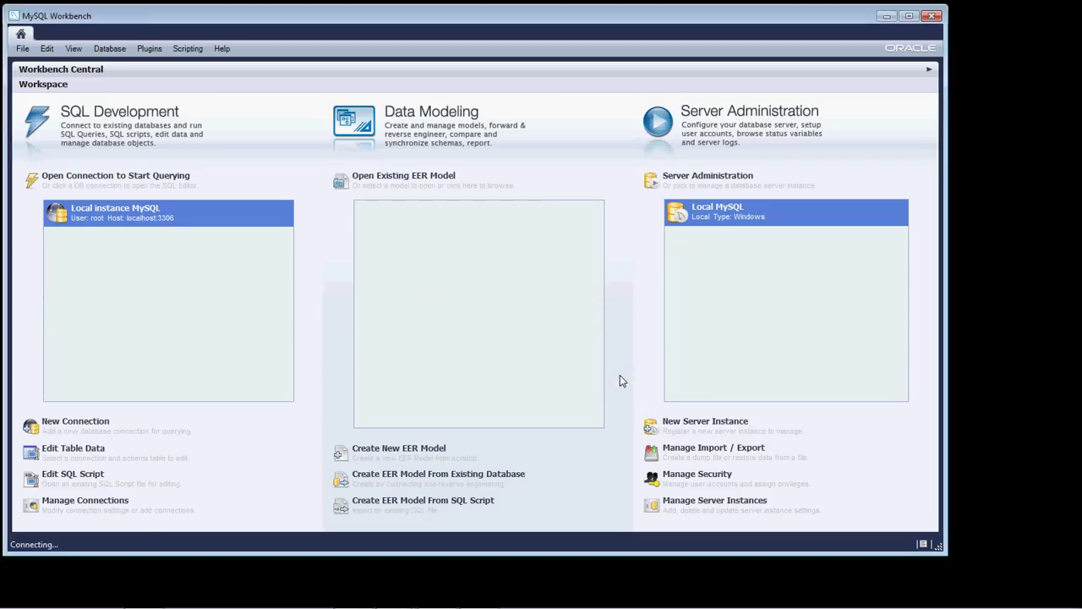
double_click(167, 213)
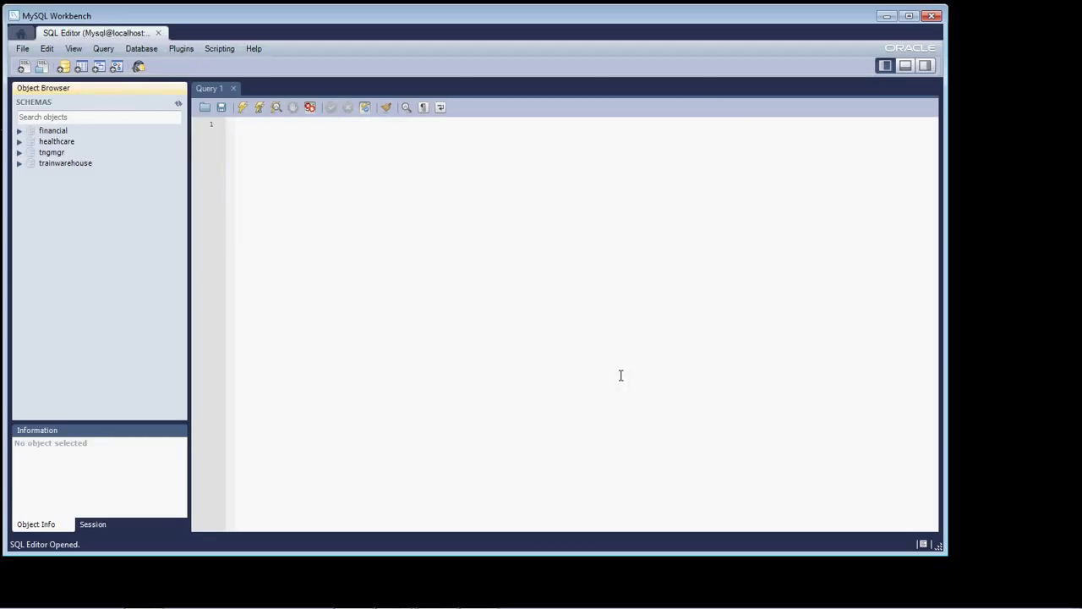
mouse_move(192, 213)
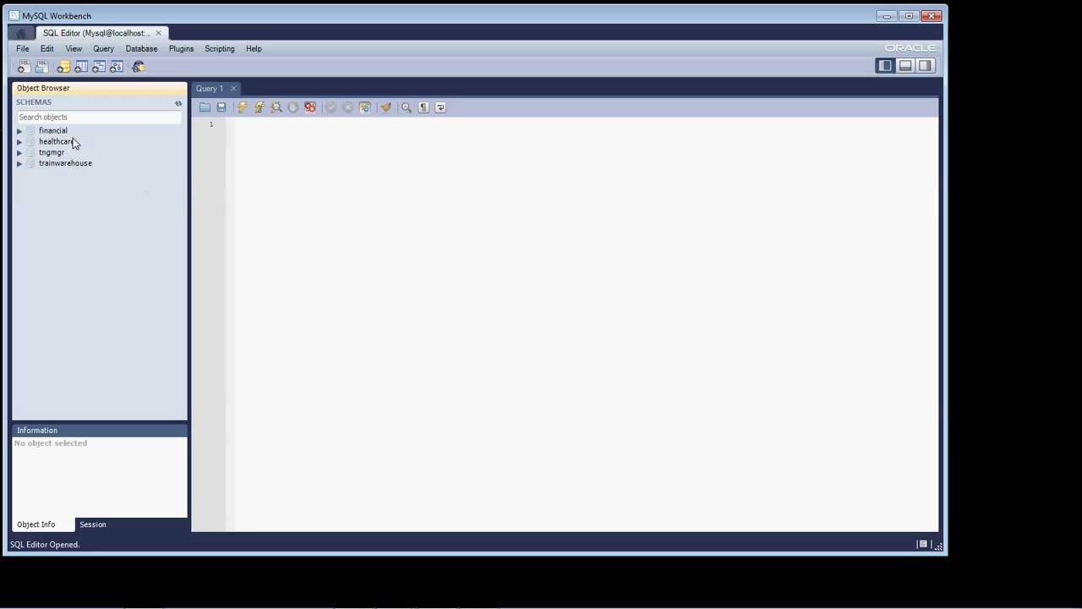
mouse_move(65, 154)
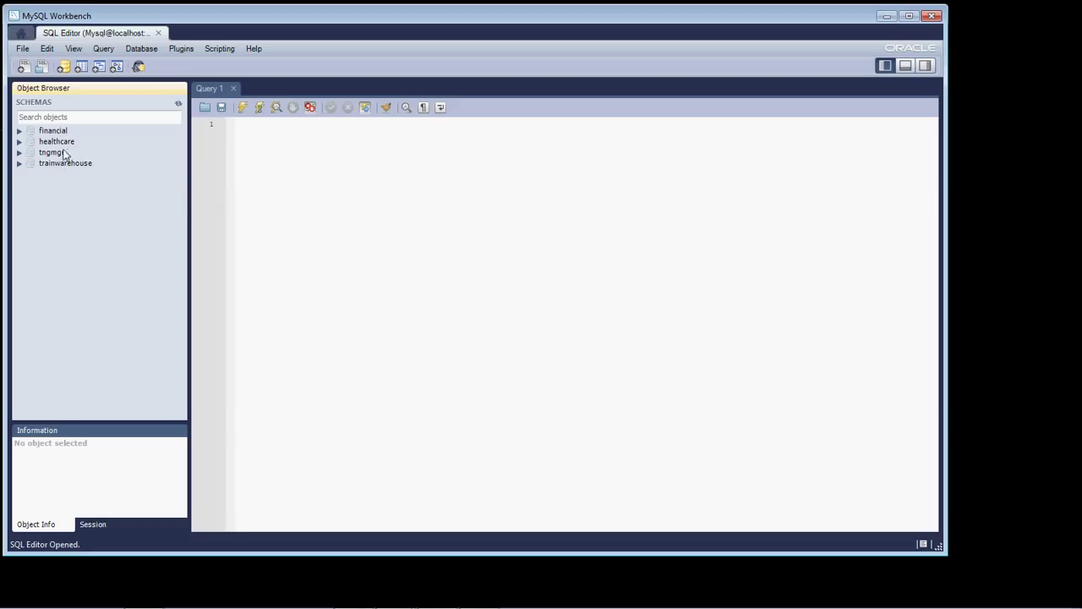
mouse_move(52, 163)
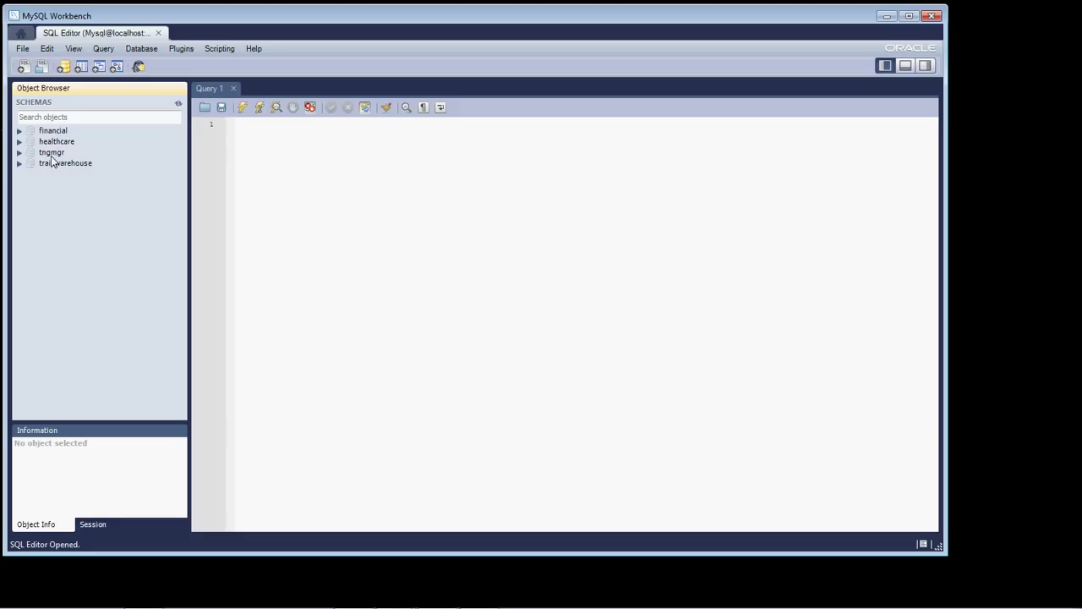
mouse_move(52, 165)
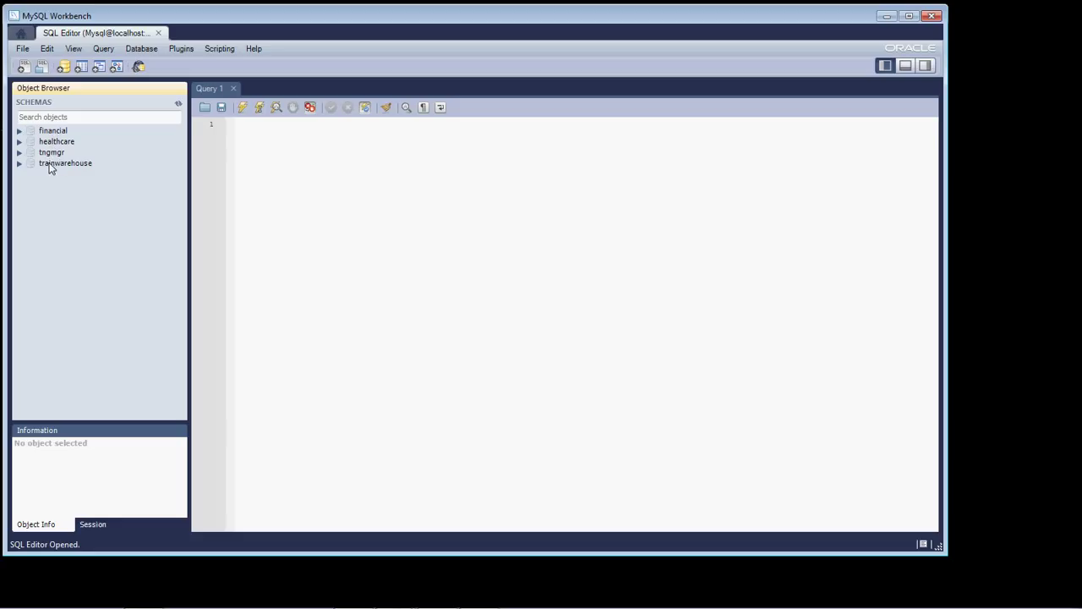
mouse_move(20, 224)
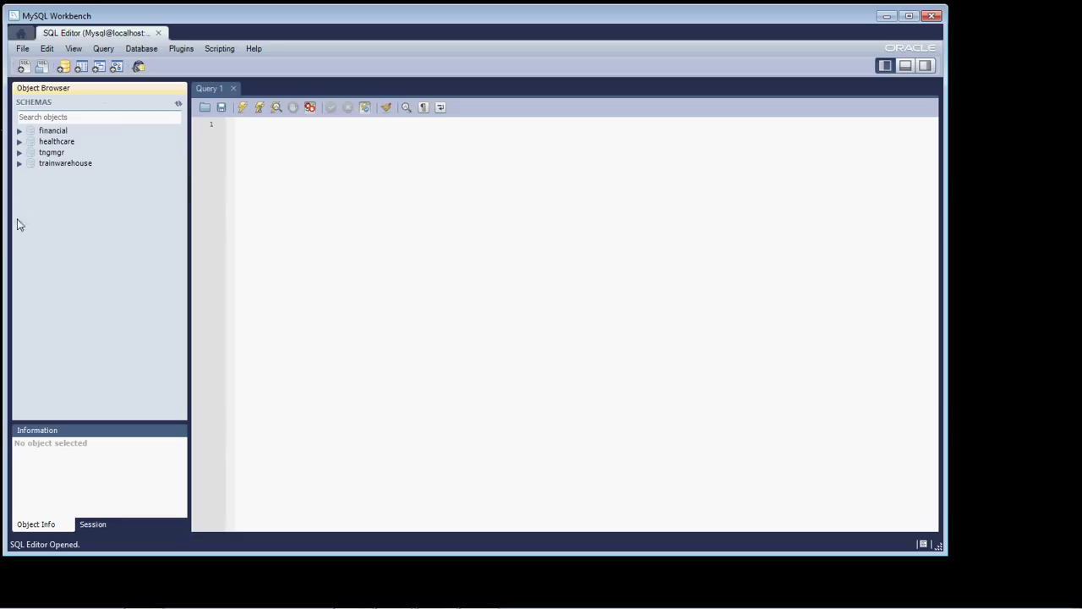
mouse_move(93, 412)
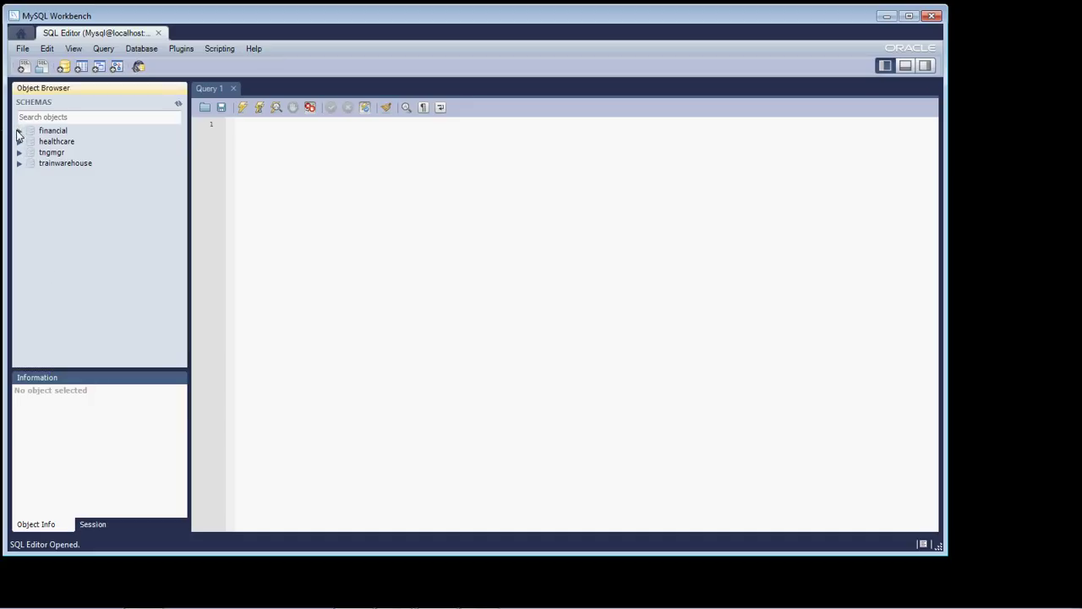
Expand financial > Tables and select security_transactions to list its columns in Object Info.
left_click(19, 130)
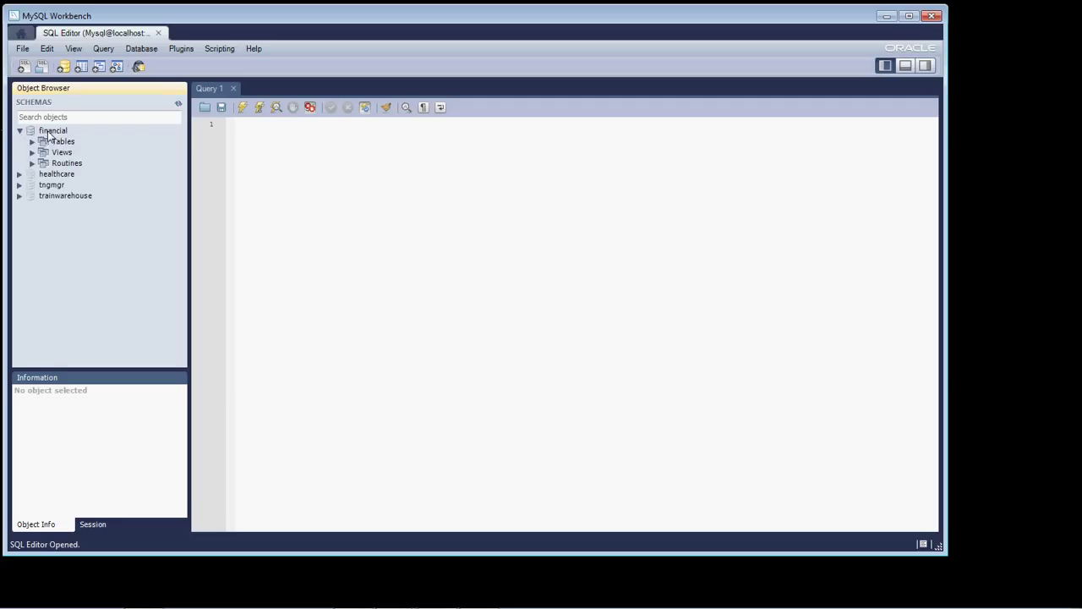
left_click(31, 141)
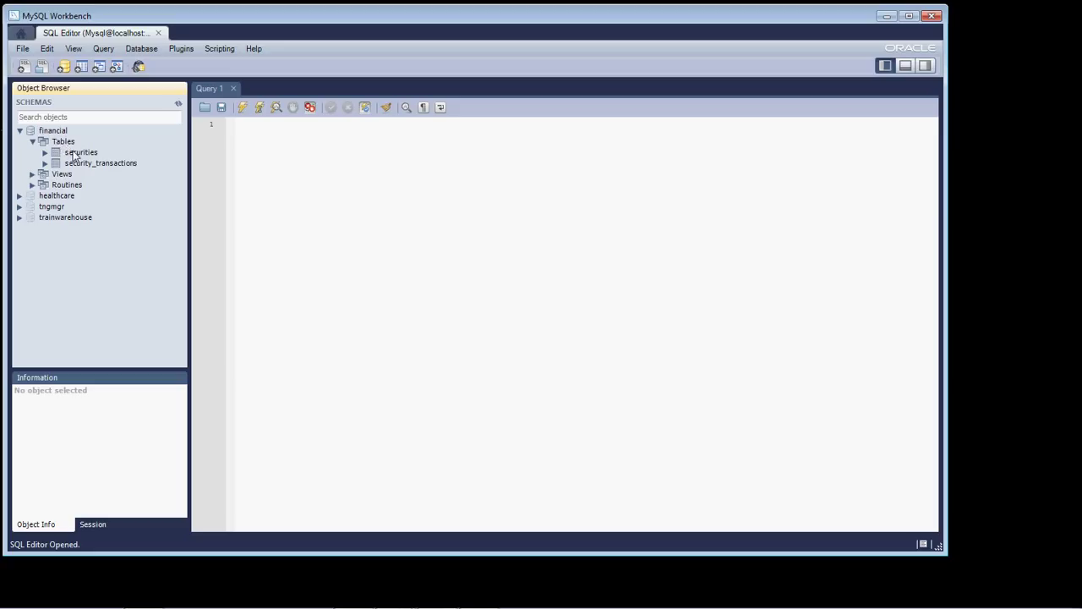
mouse_move(78, 163)
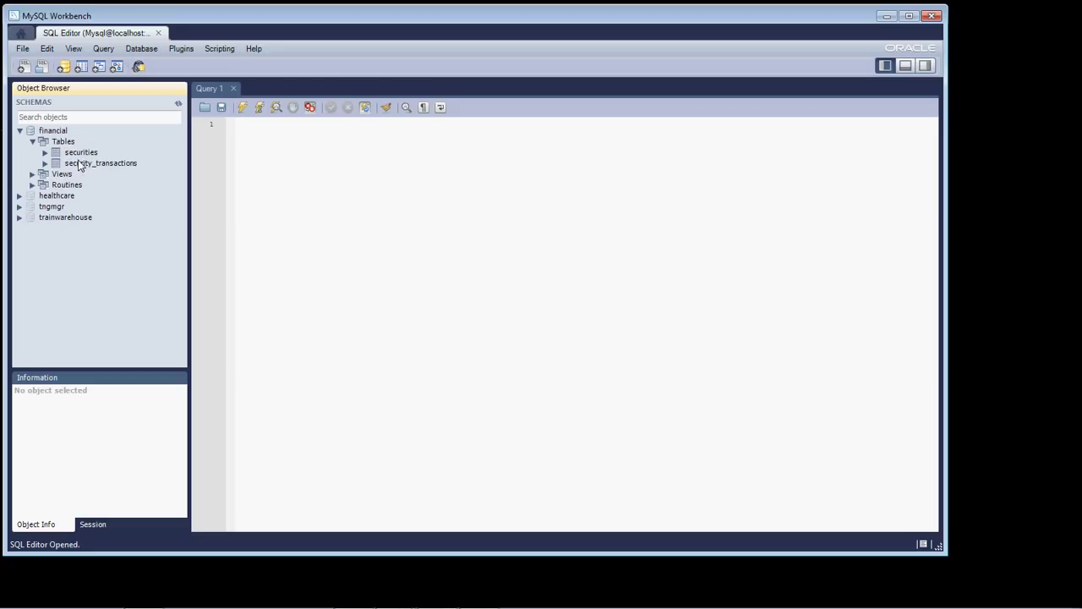
left_click(100, 162)
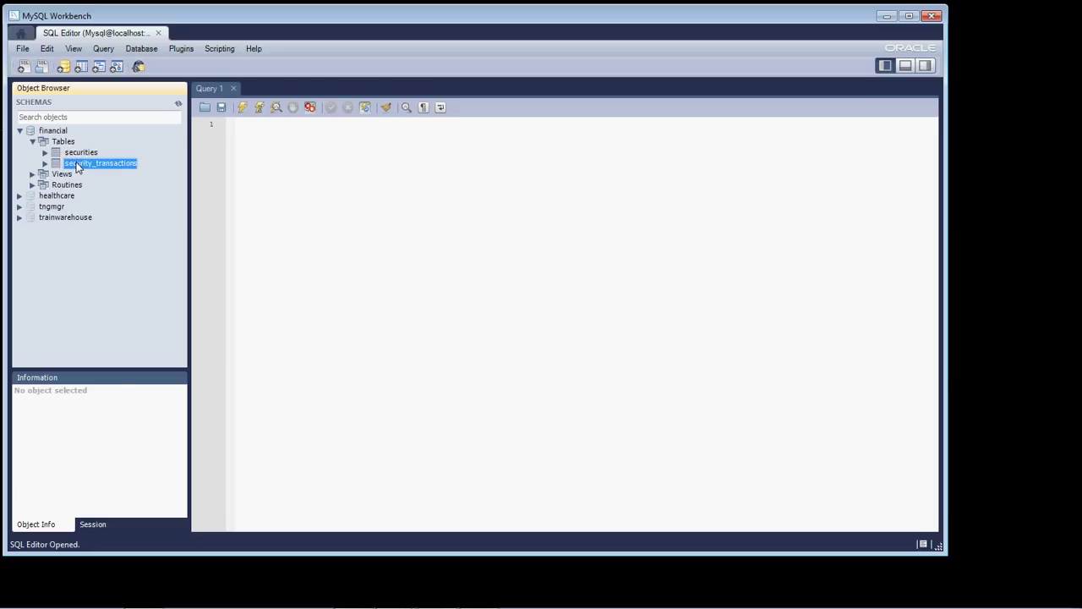
left_click(100, 163)
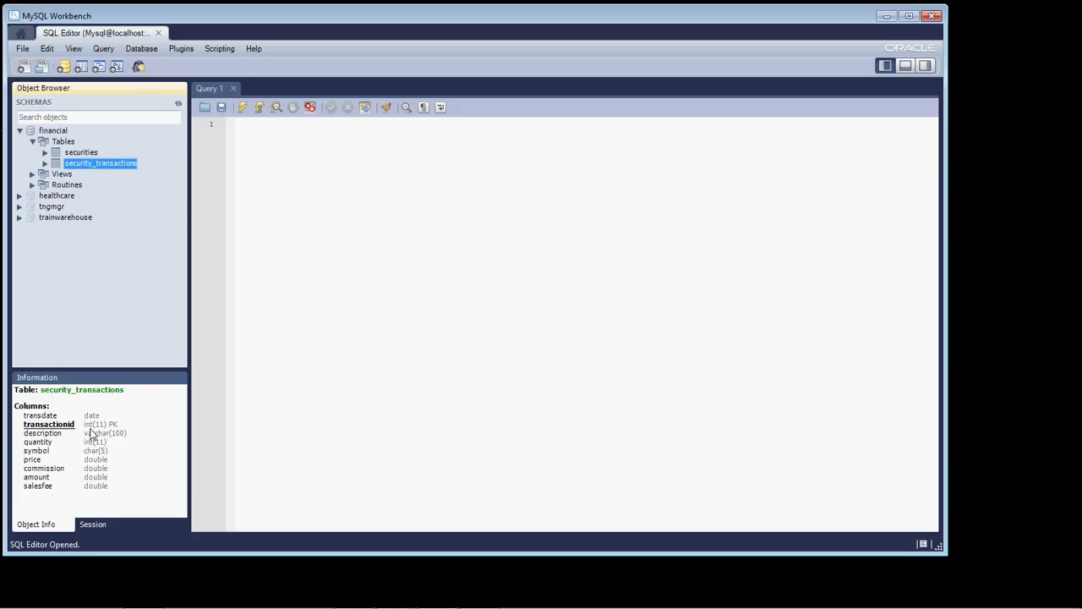
mouse_move(651, 270)
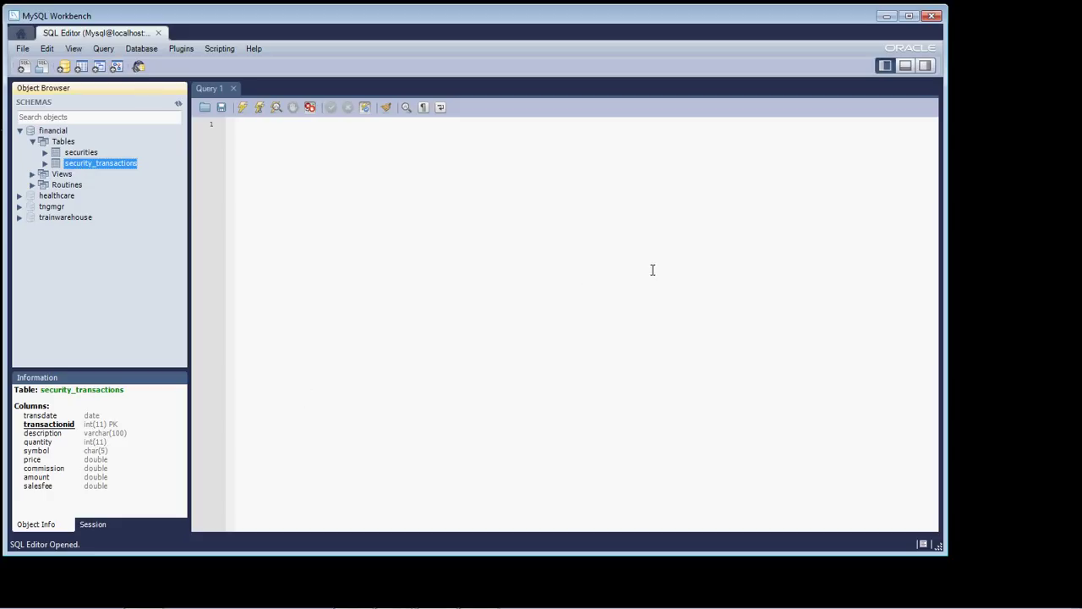
mouse_move(611, 259)
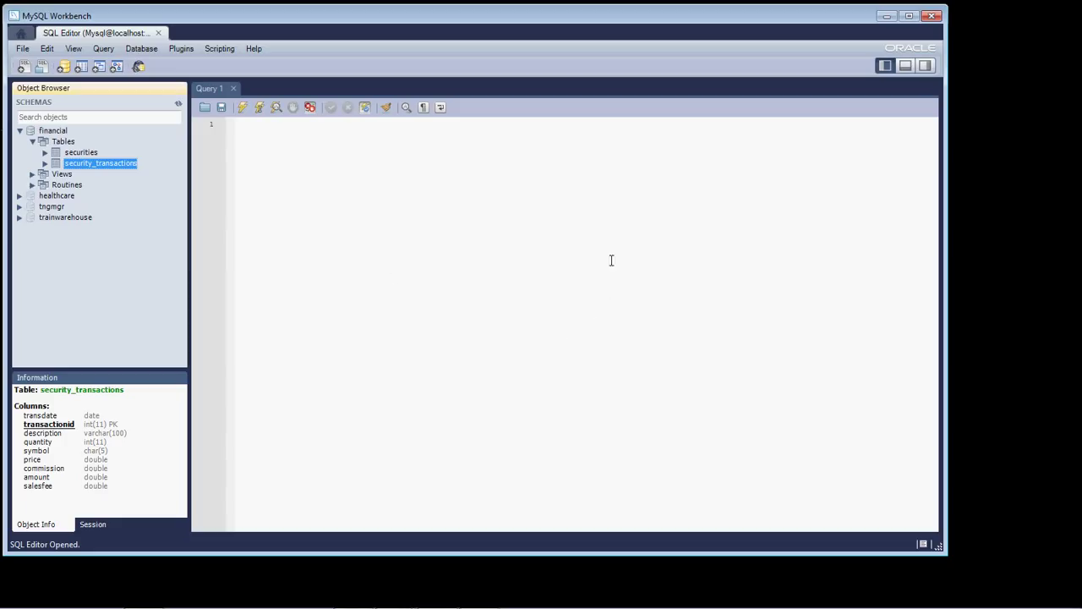
mouse_move(888, 137)
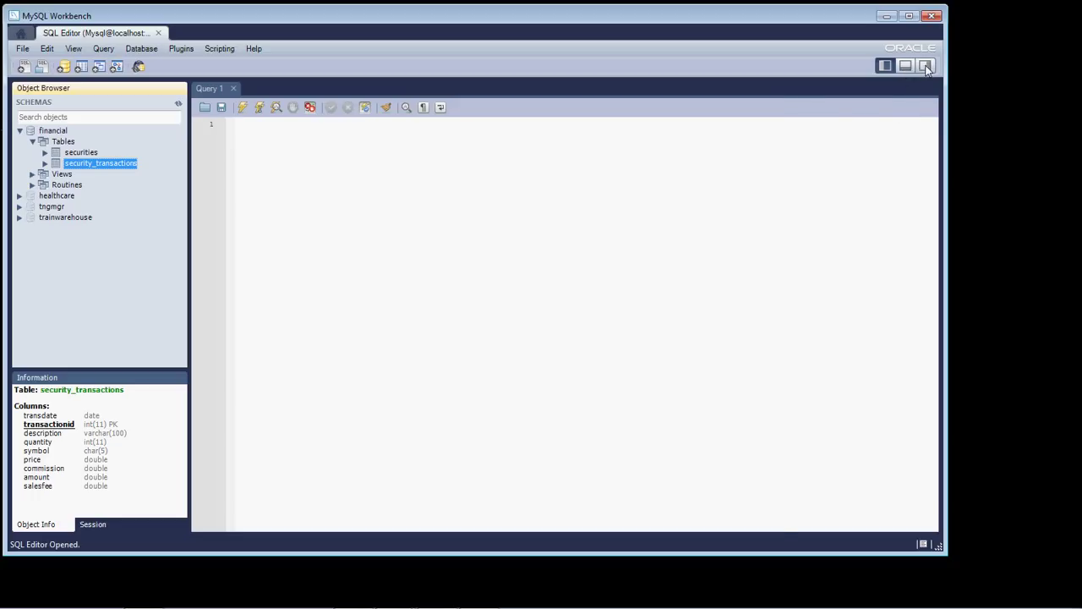
left_click(925, 65)
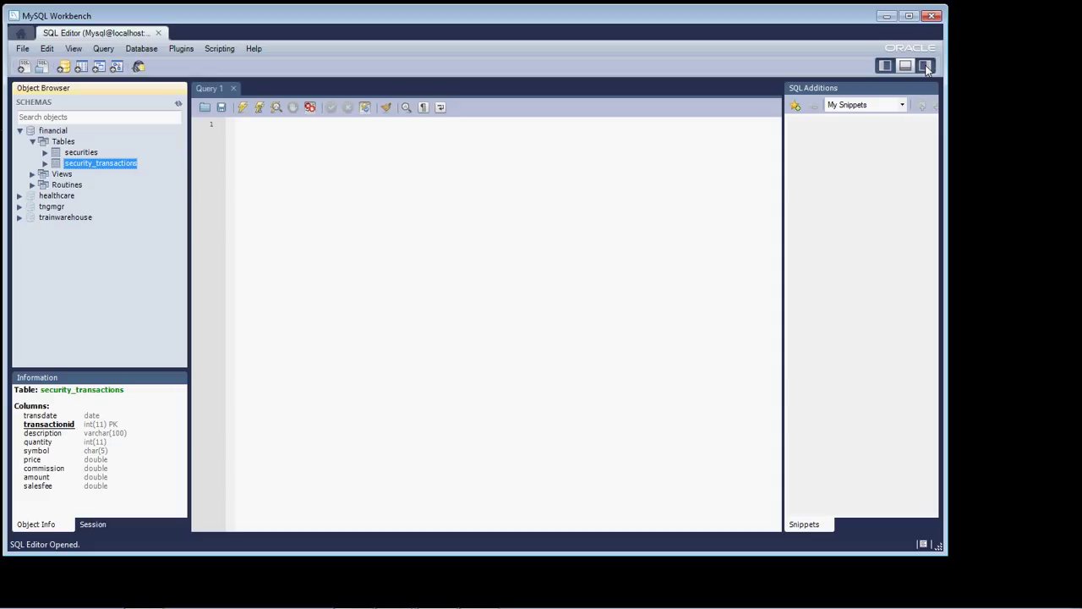
left_click(925, 65)
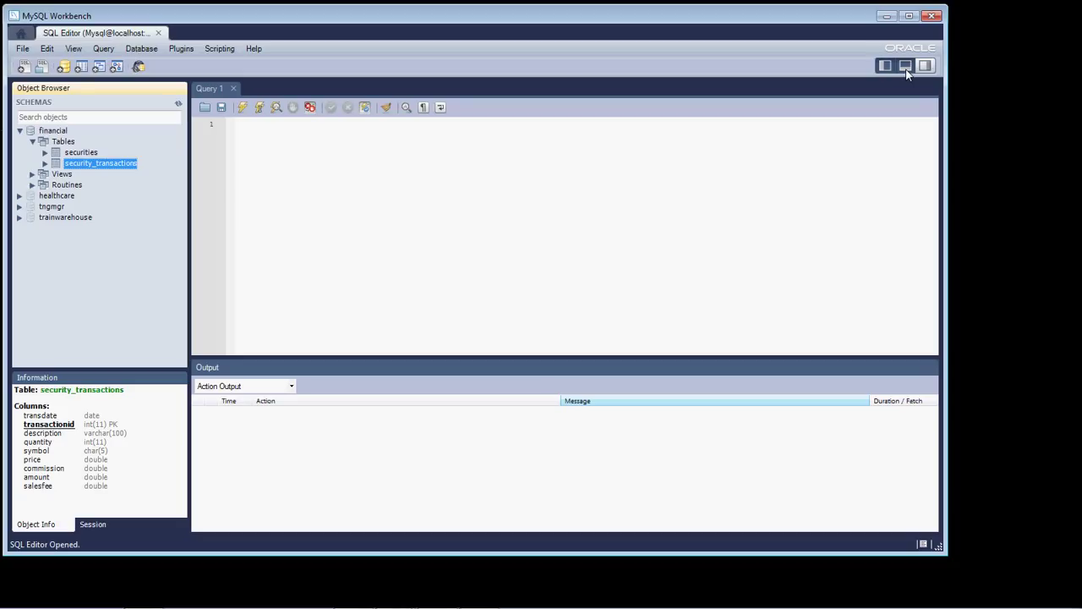
left_click(905, 65)
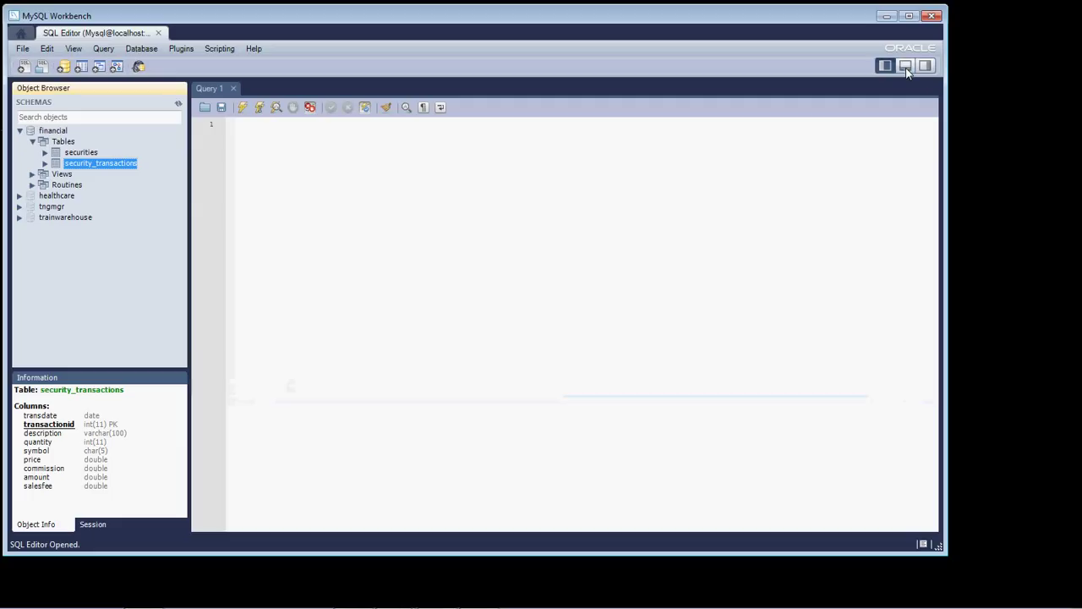